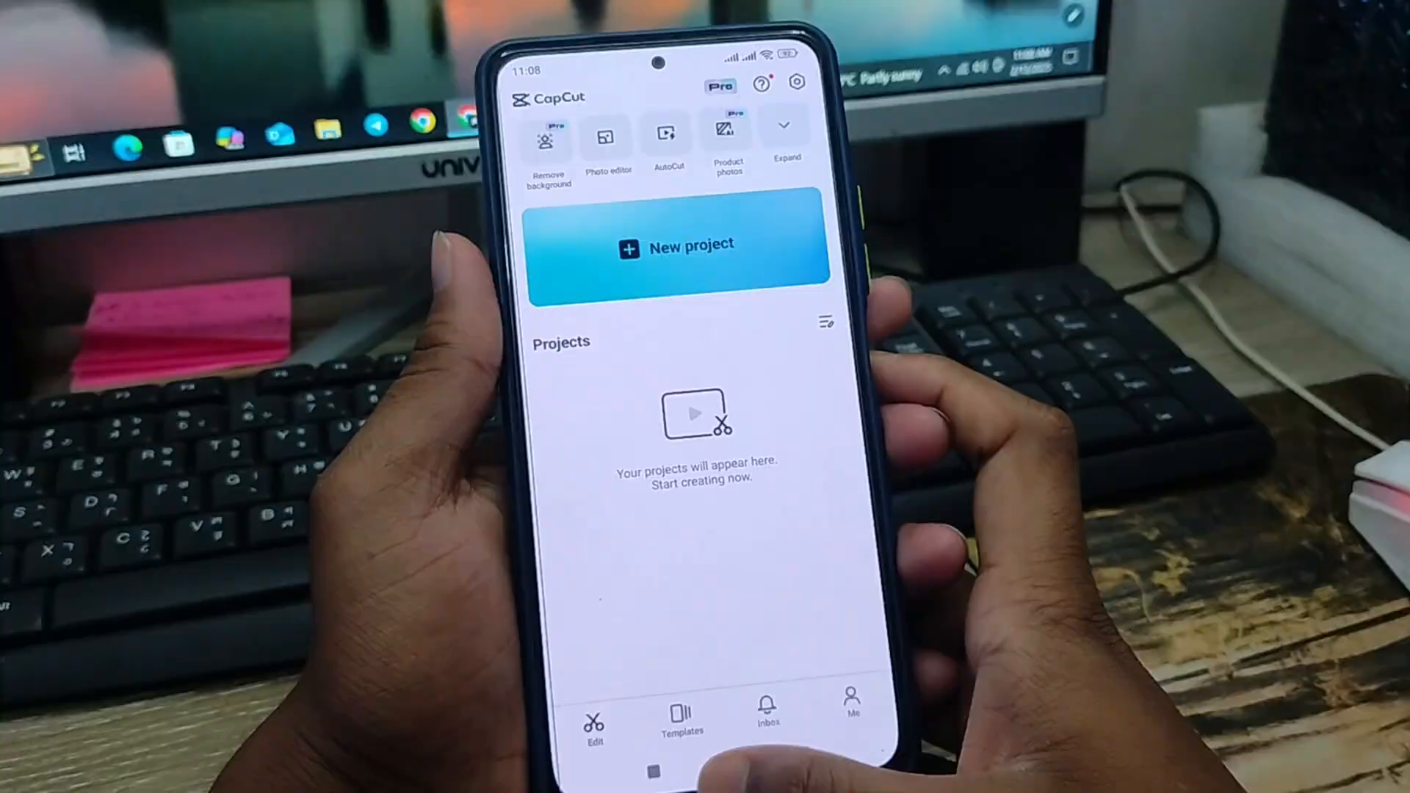
# Leave CapCut and return to the Android home screen showing the app grid.
pyautogui.click(654, 772)
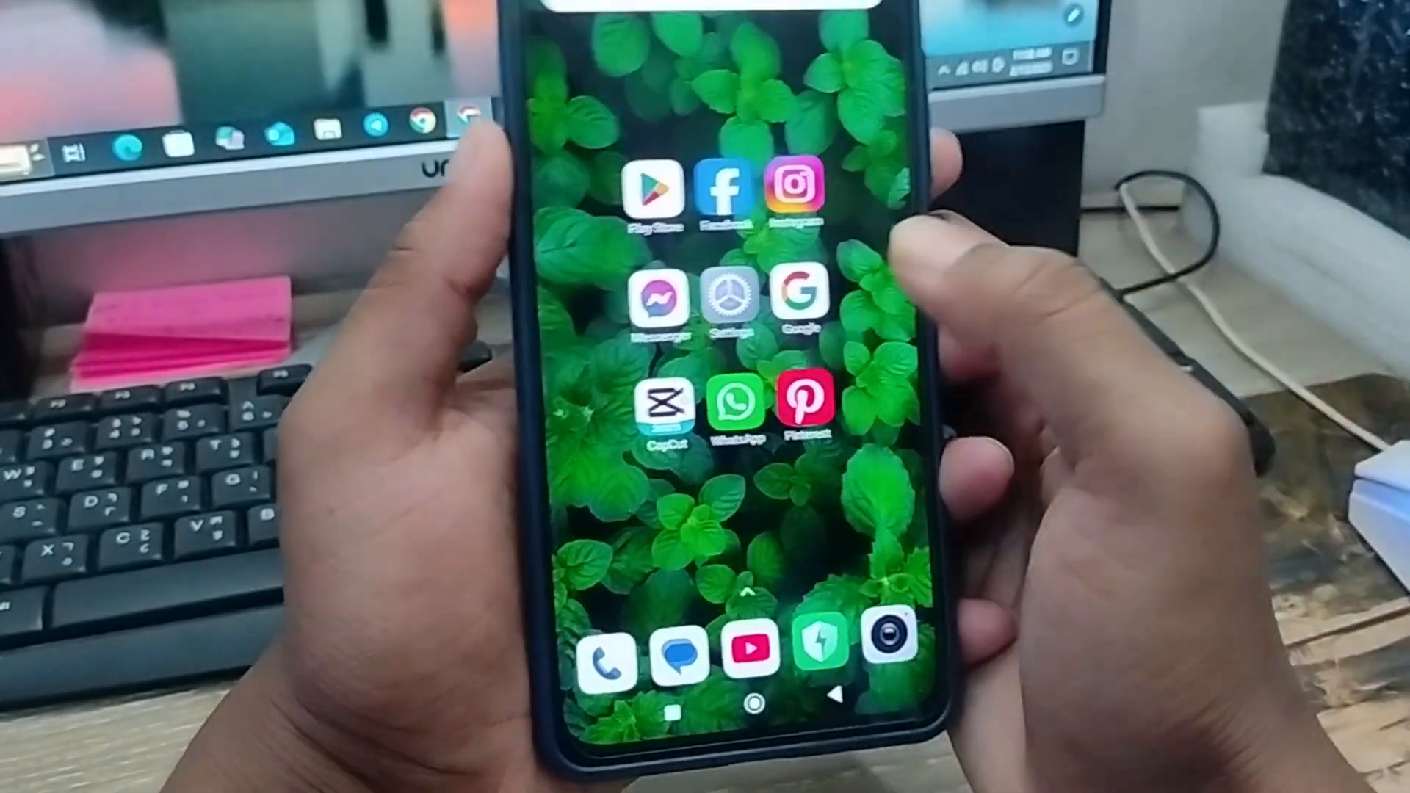
# Launch CapCut and start a new project to reach the photo and video picker.
pyautogui.click(653, 400)
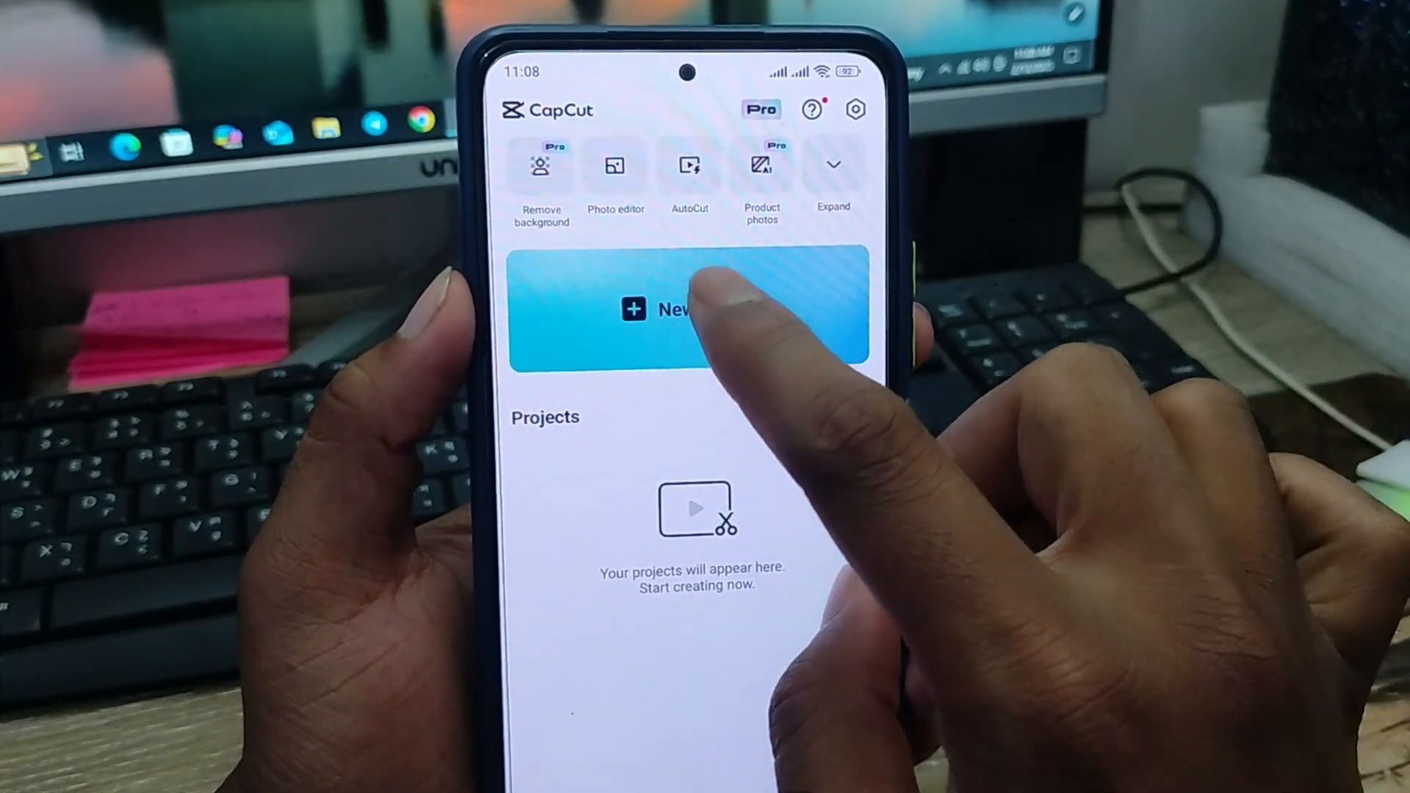
pyautogui.click(688, 310)
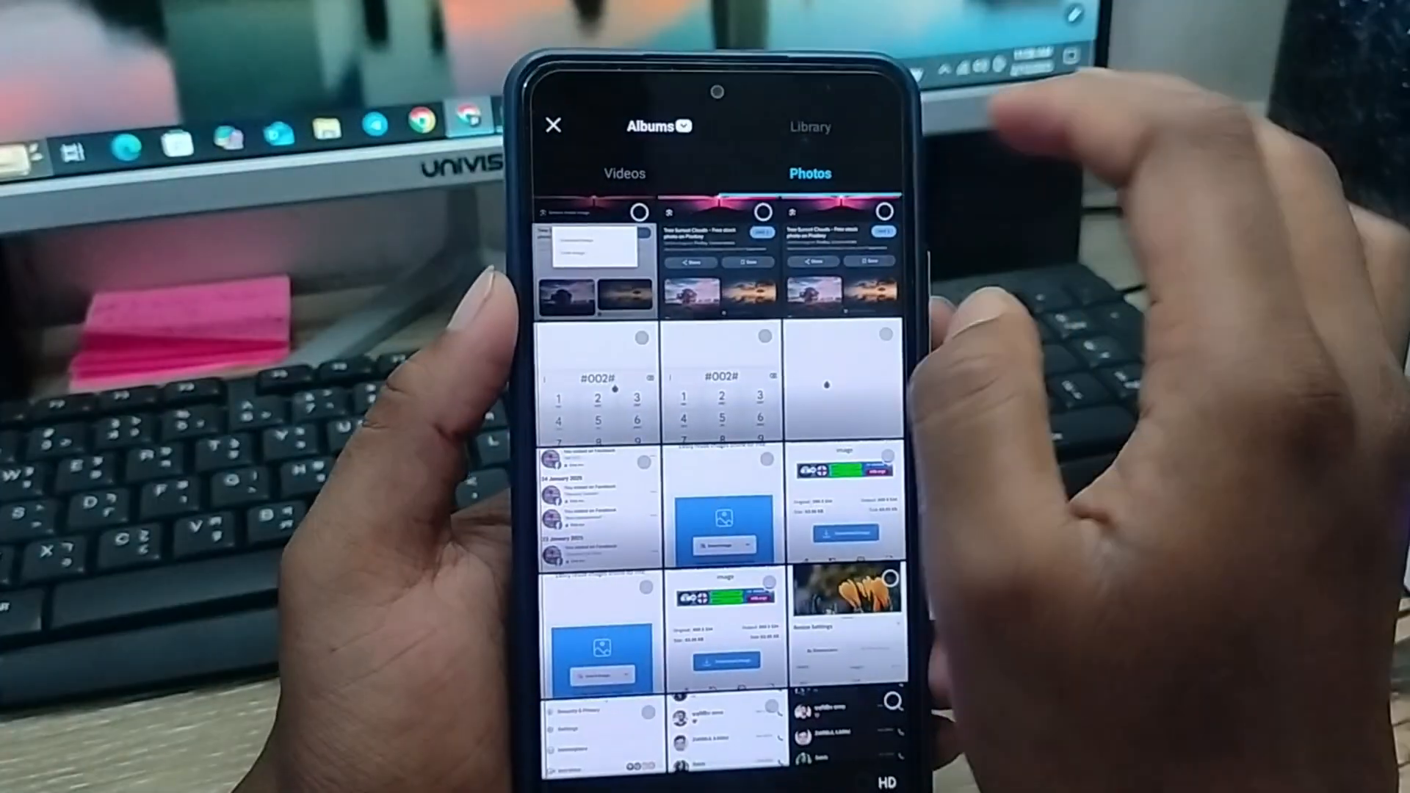
# Export the video at 1080p and 30 fps so it saves to the phone.
pyautogui.click(624, 173)
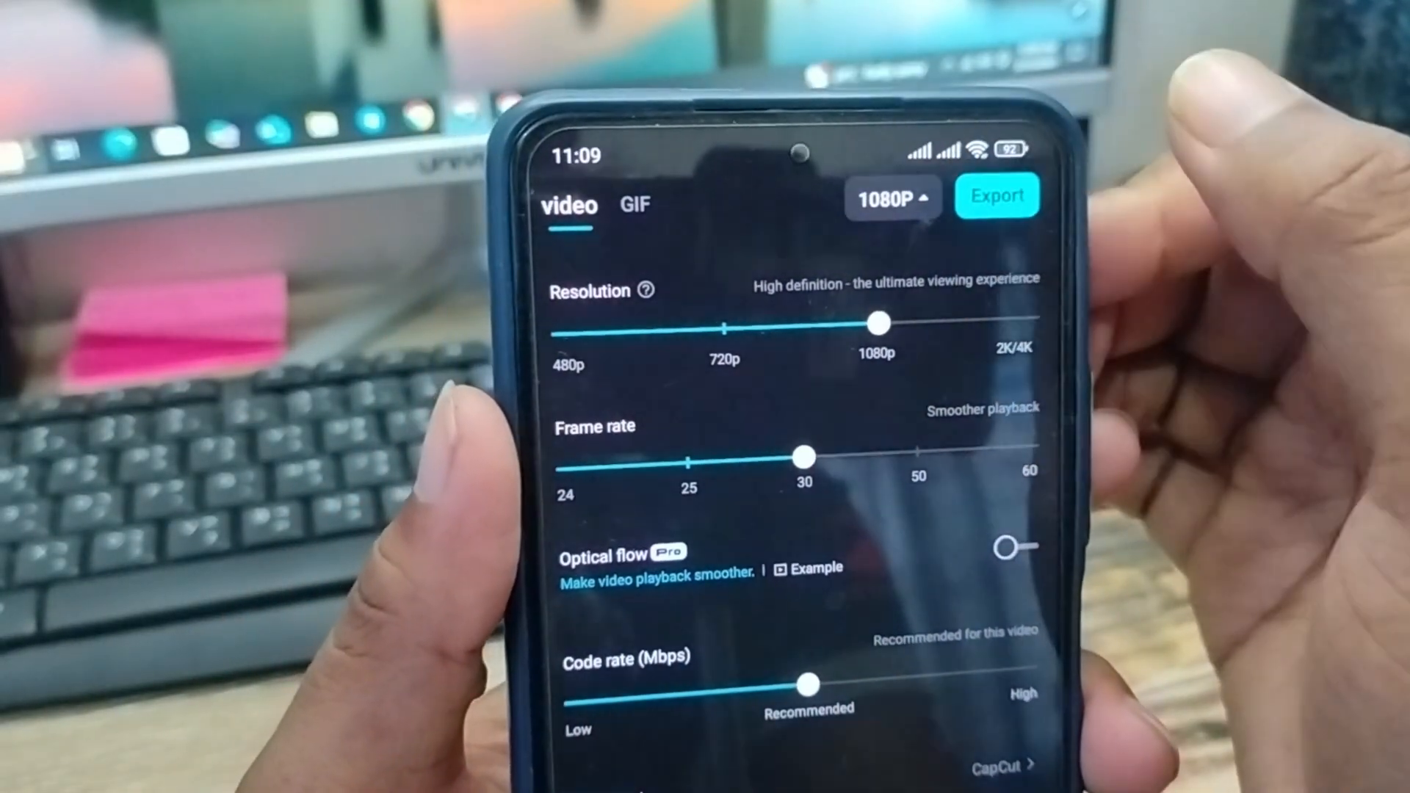
pyautogui.click(996, 195)
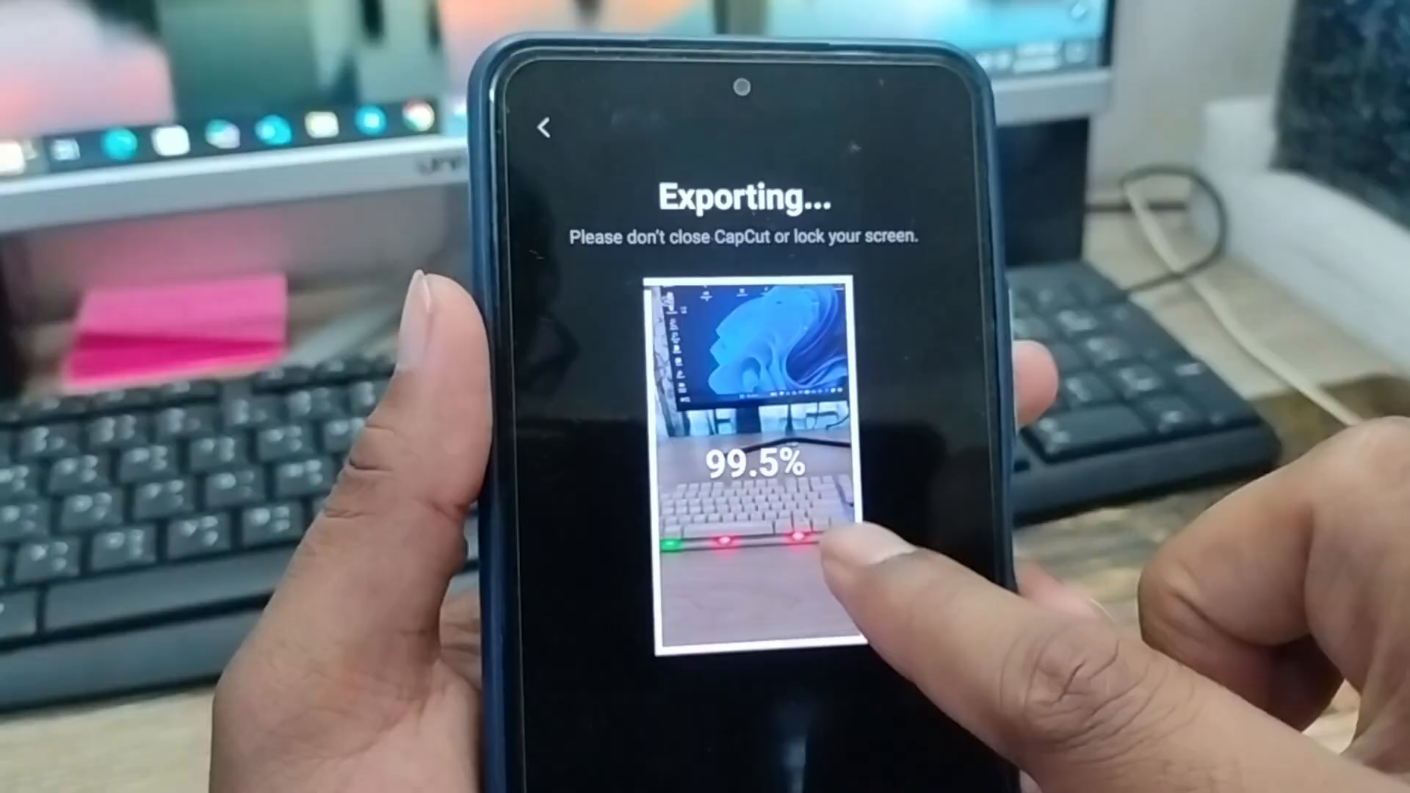